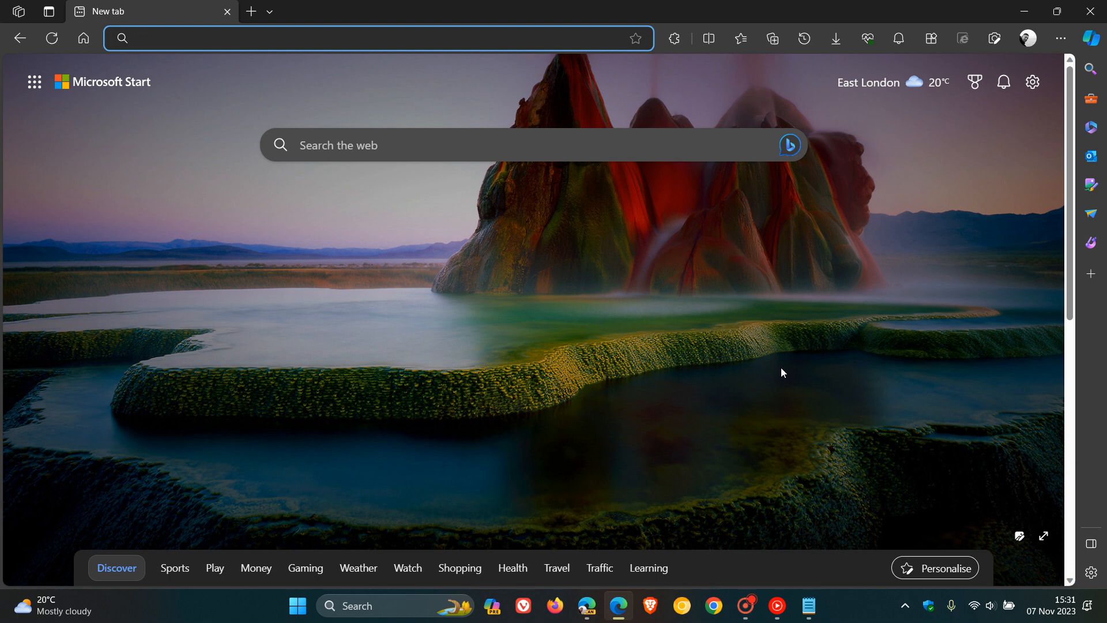
{"action": "mouse_move", "coordinate": [697, 306]}
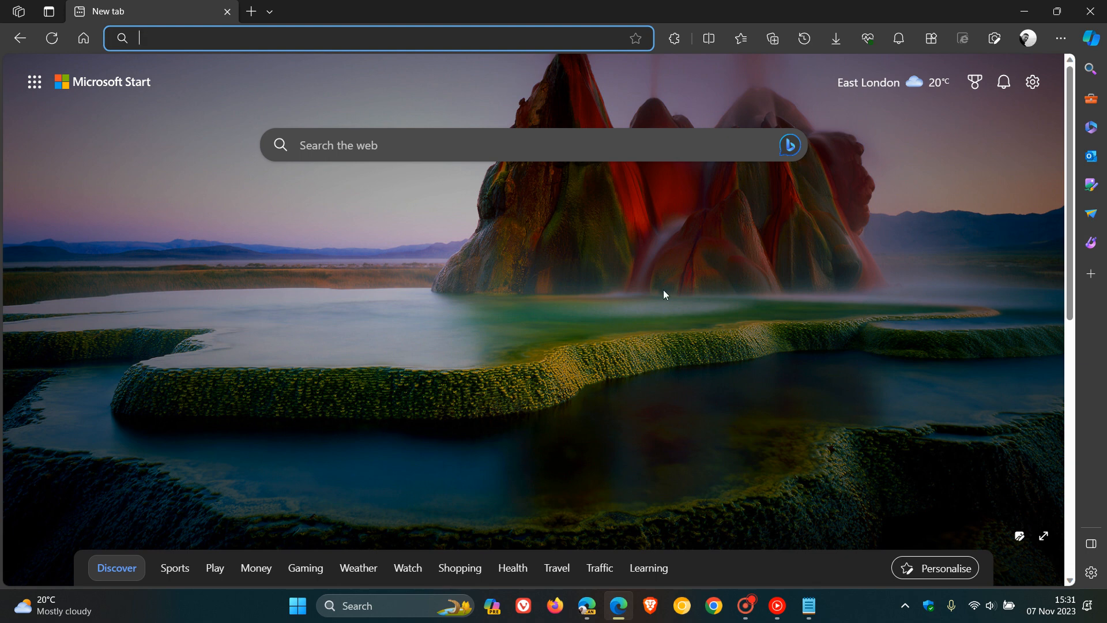
{"action": "mouse_move", "coordinate": [688, 326]}
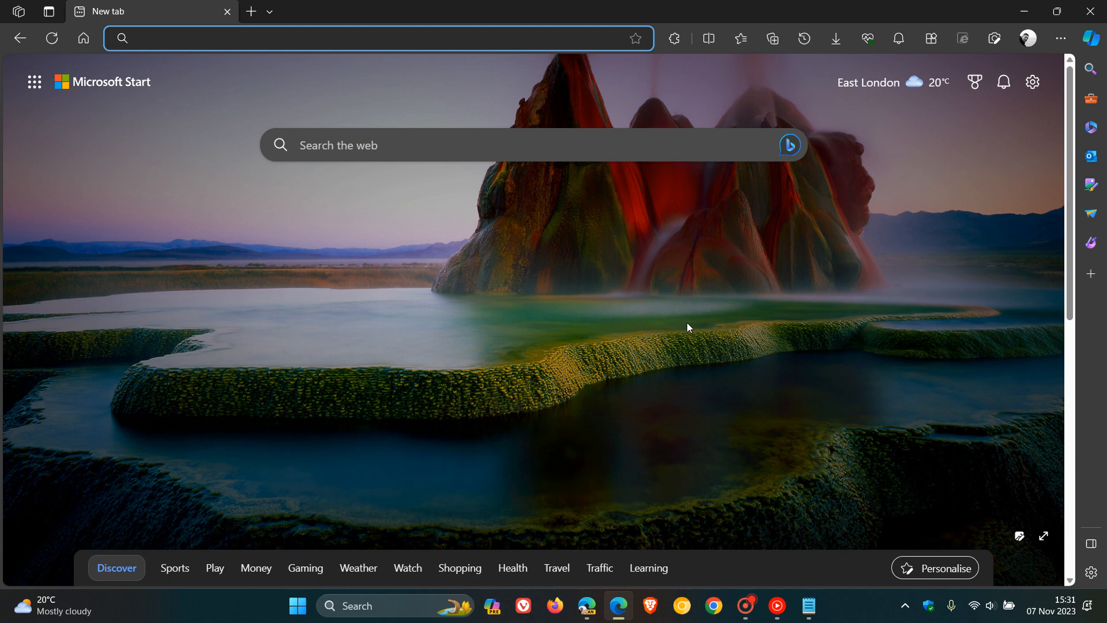
{"action": "mouse_move", "coordinate": [732, 333]}
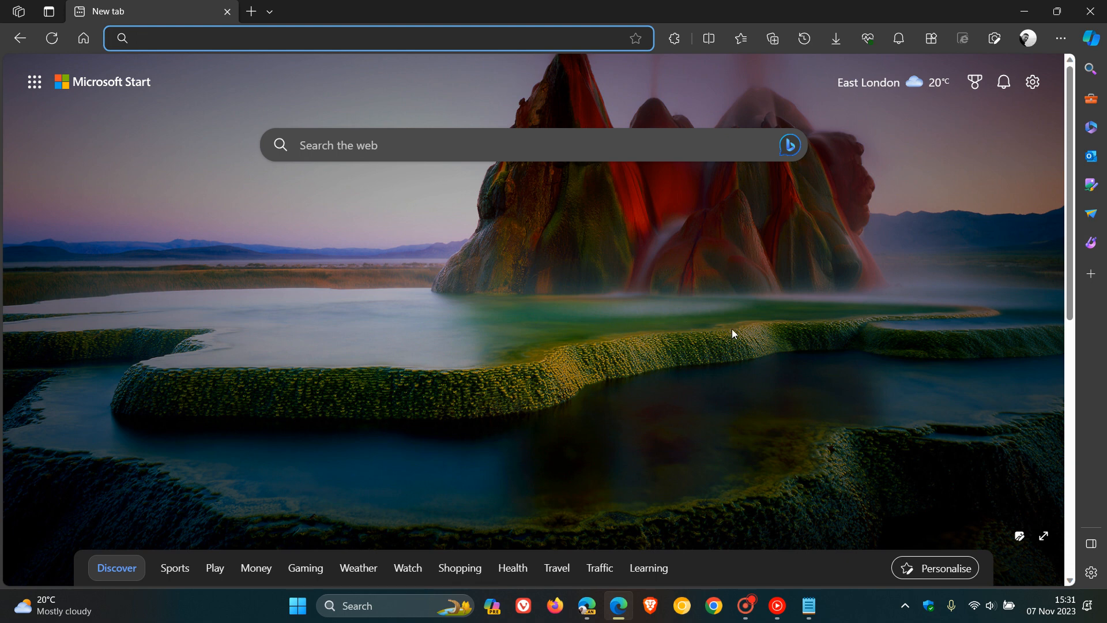
- Load the Microsoft Edge favorite and bring up the hero artwork's context menu, which lacks a magnify option
{"action": "left_click", "coordinate": [741, 38]}
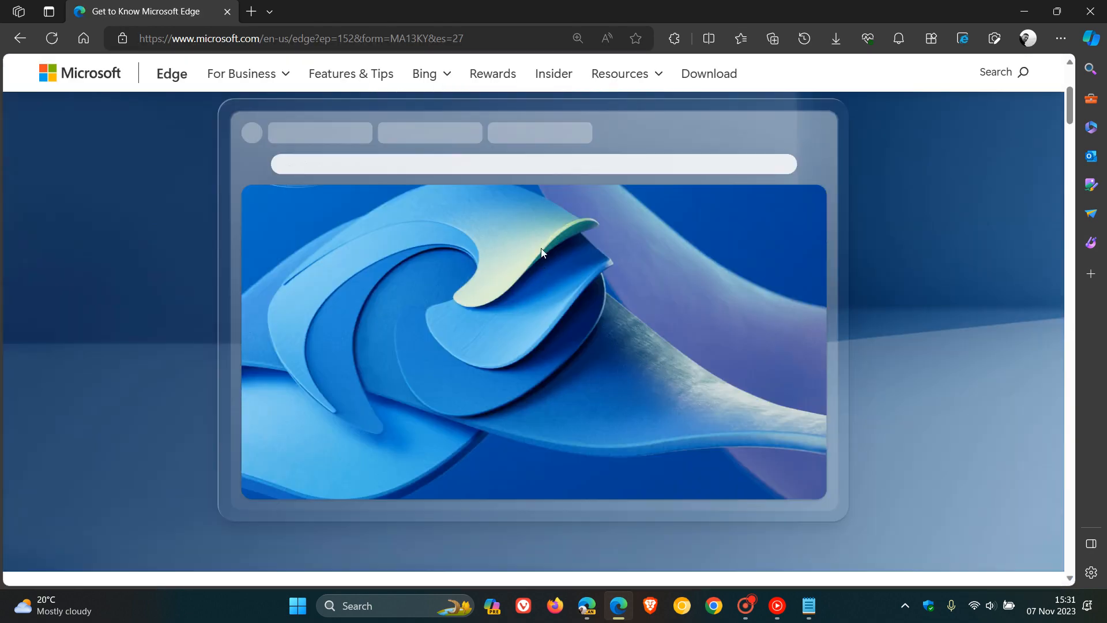
{"action": "right_click", "coordinate": [541, 252]}
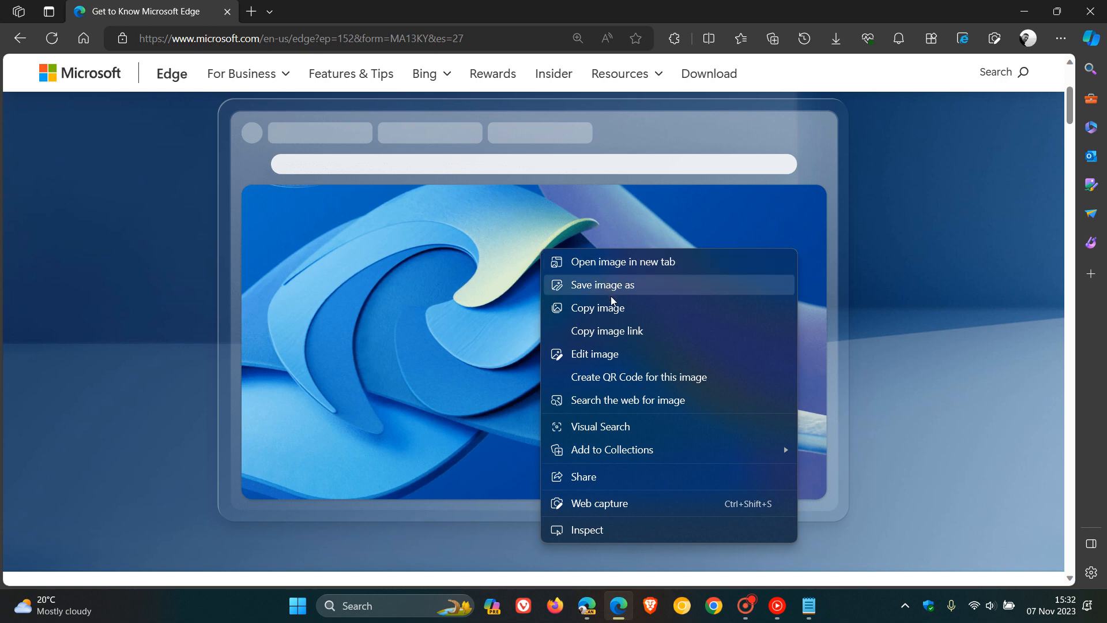
{"action": "mouse_move", "coordinate": [616, 357]}
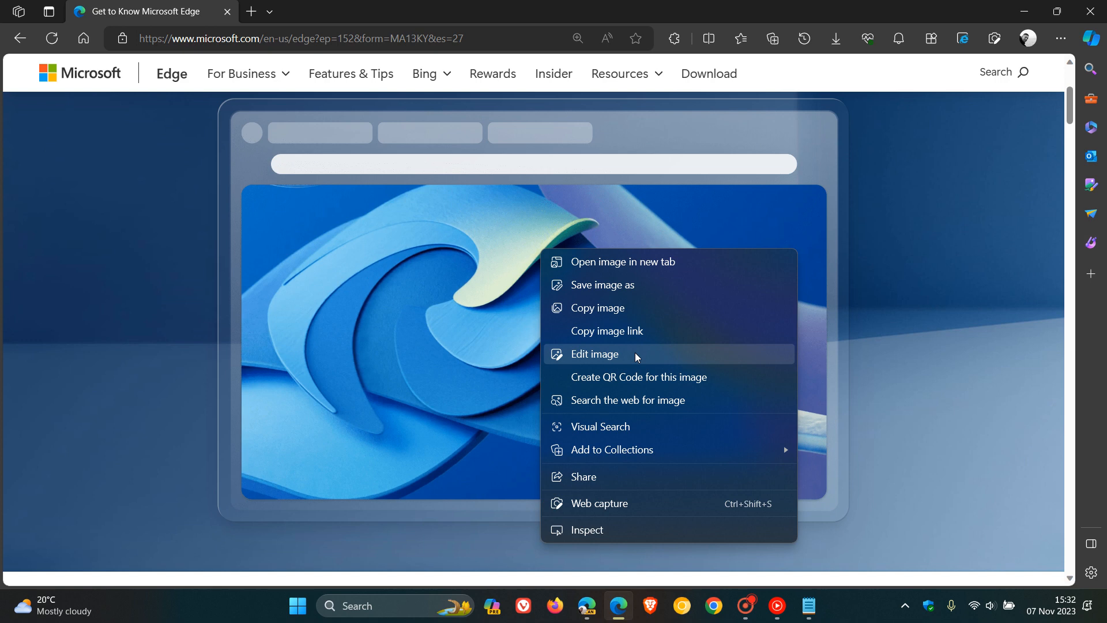
{"action": "scroll", "scroll_direction": "down", "scroll_amount": 3}
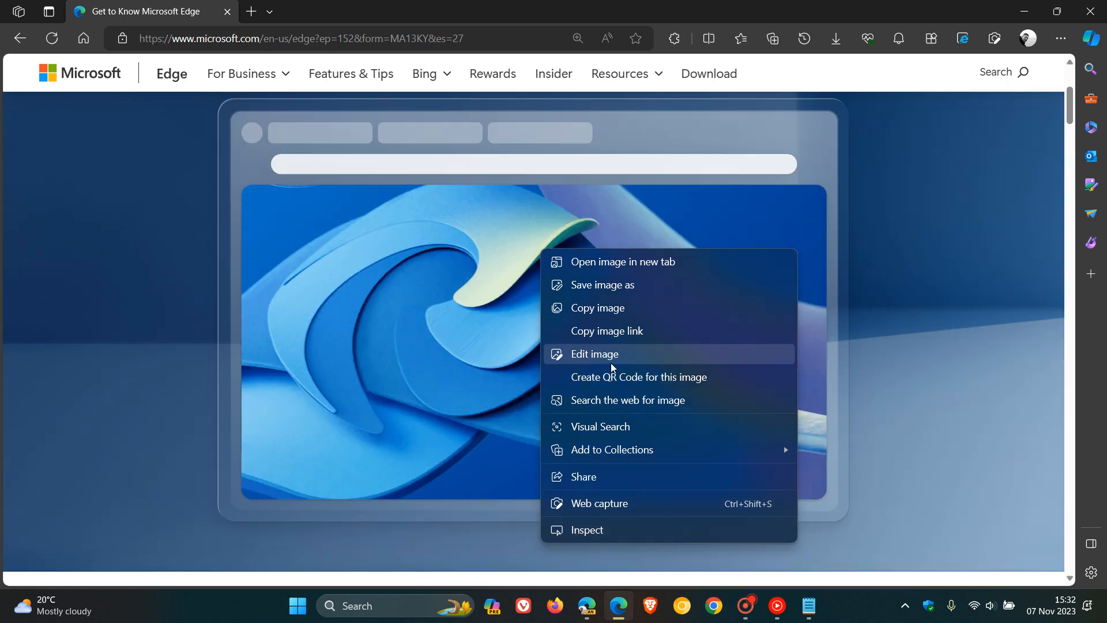
{"action": "mouse_move", "coordinate": [588, 606]}
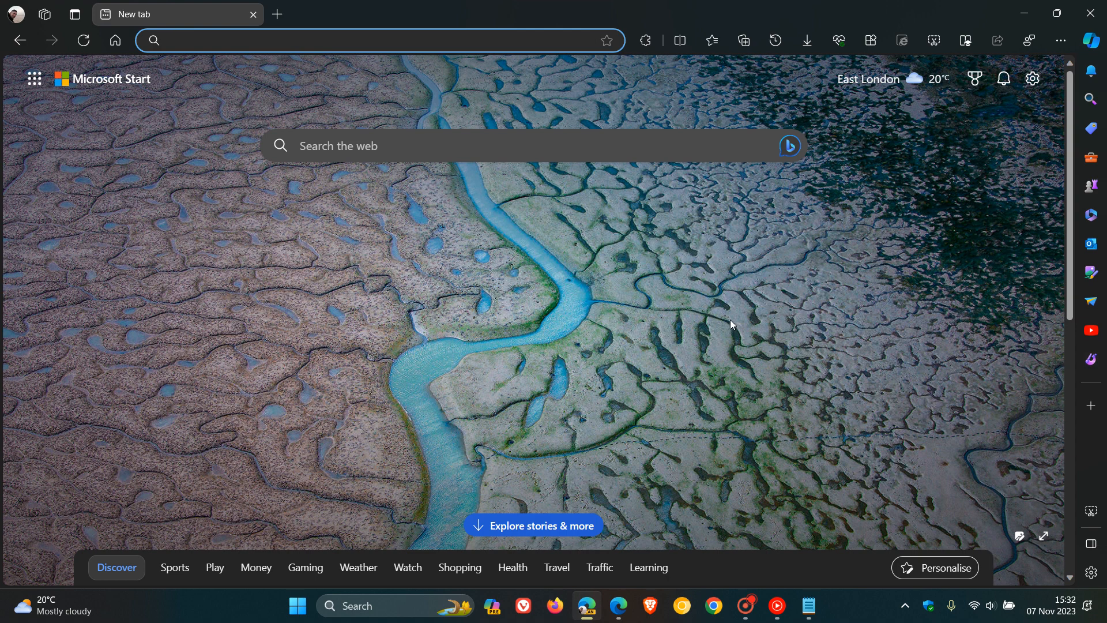
- From Favourites load the Microsoft Edge page and show its artwork with Magnify image
{"action": "left_click", "coordinate": [712, 40]}
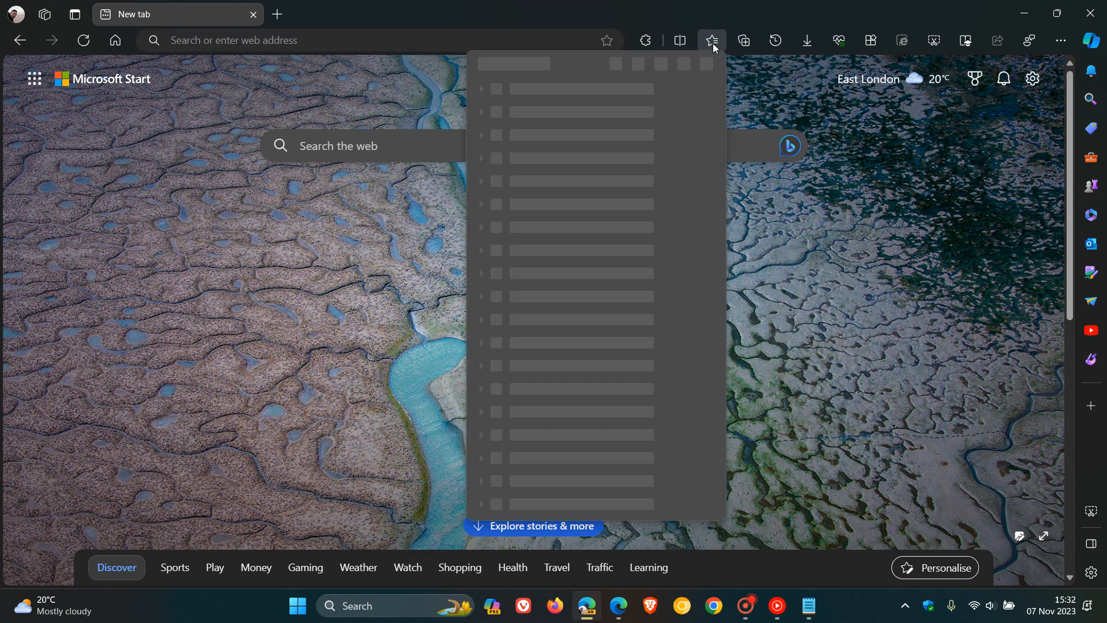
{"action": "left_click", "coordinate": [713, 40]}
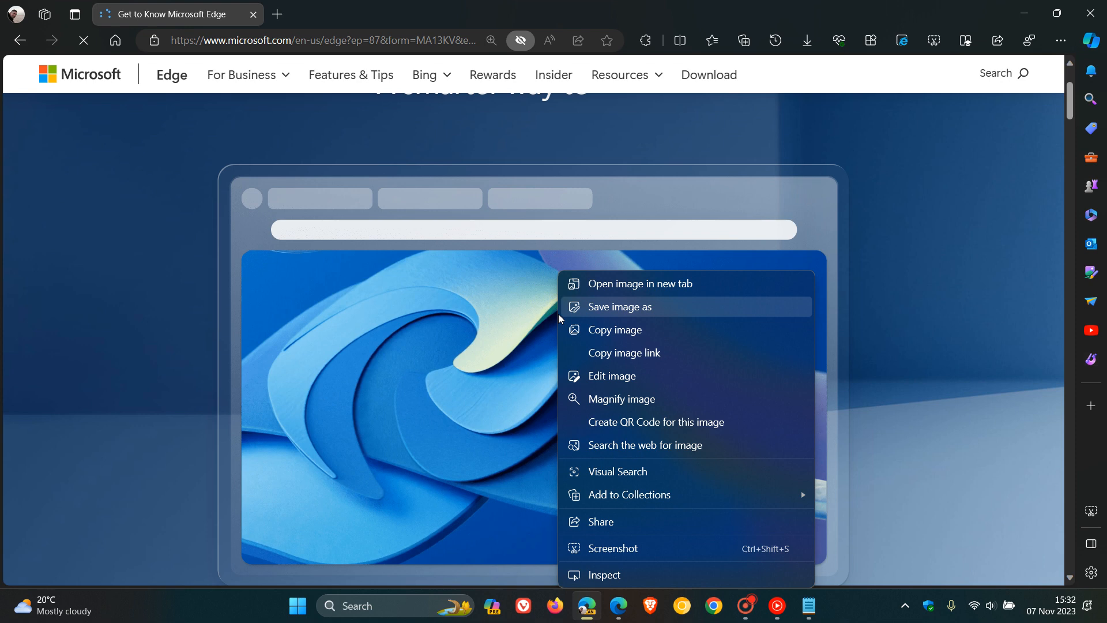
{"action": "mouse_move", "coordinate": [621, 399]}
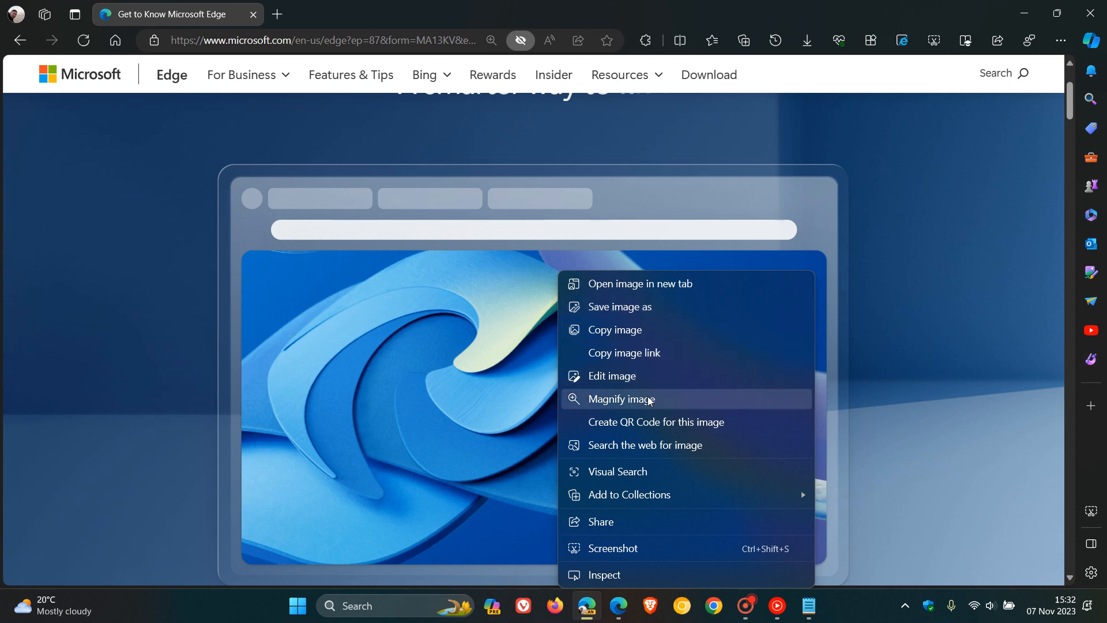
{"action": "left_click", "coordinate": [621, 399]}
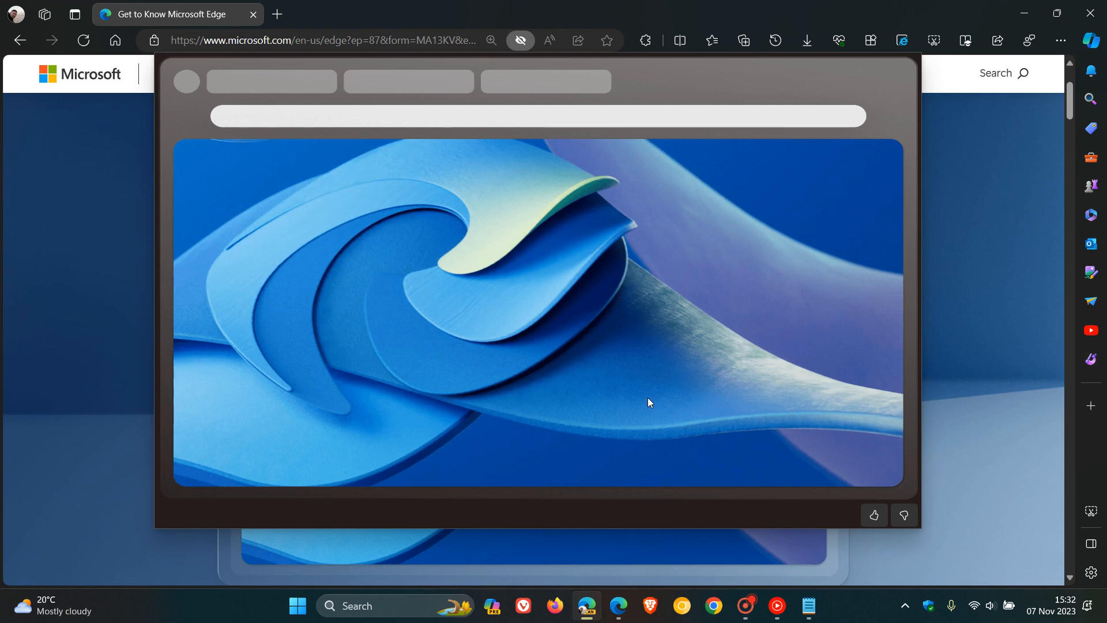
{"action": "mouse_move", "coordinate": [620, 309]}
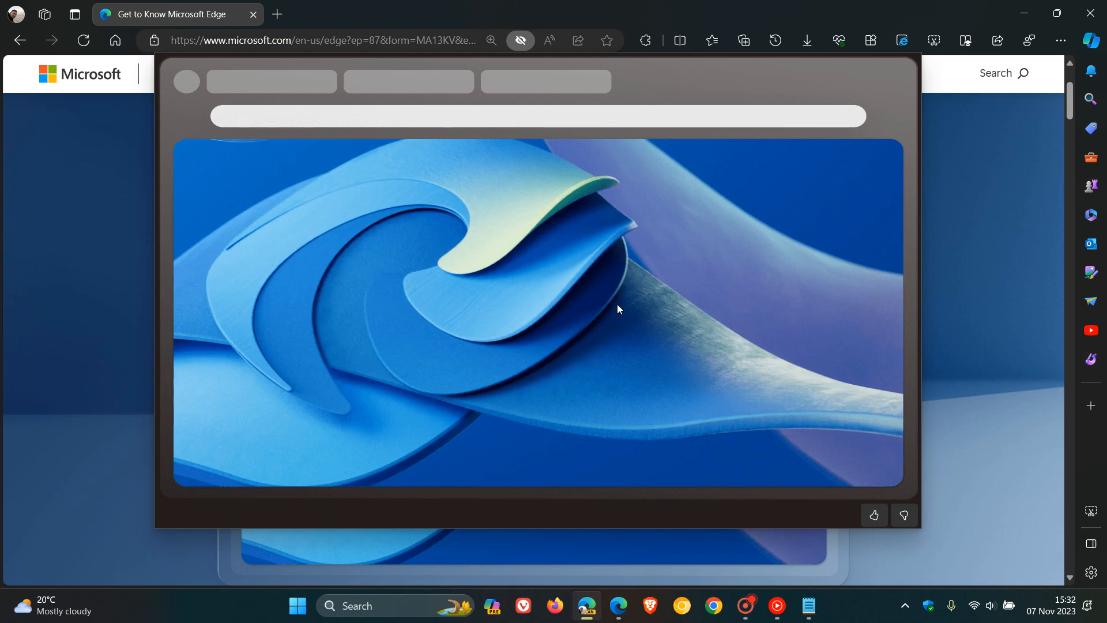
{"action": "mouse_move", "coordinate": [159, 240]}
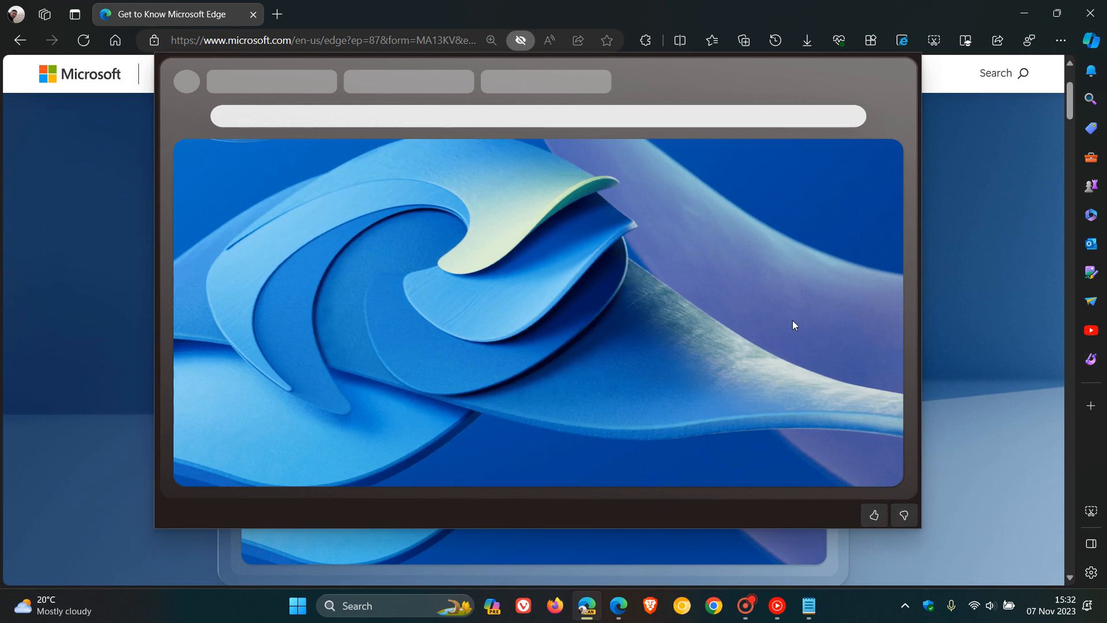
{"action": "mouse_move", "coordinate": [674, 278]}
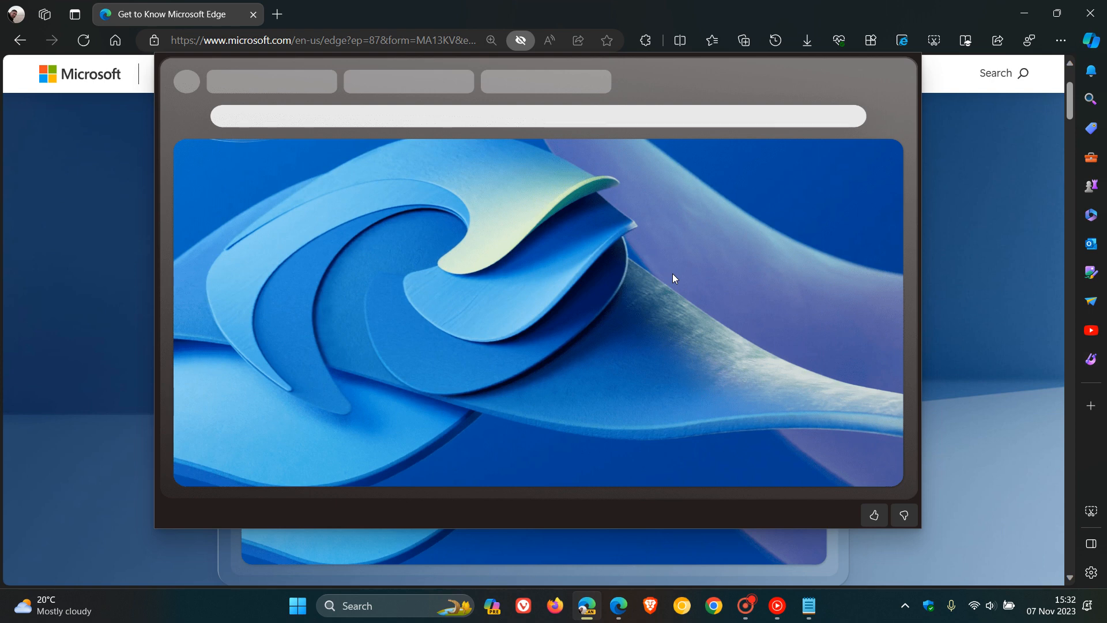
{"action": "mouse_move", "coordinate": [983, 293]}
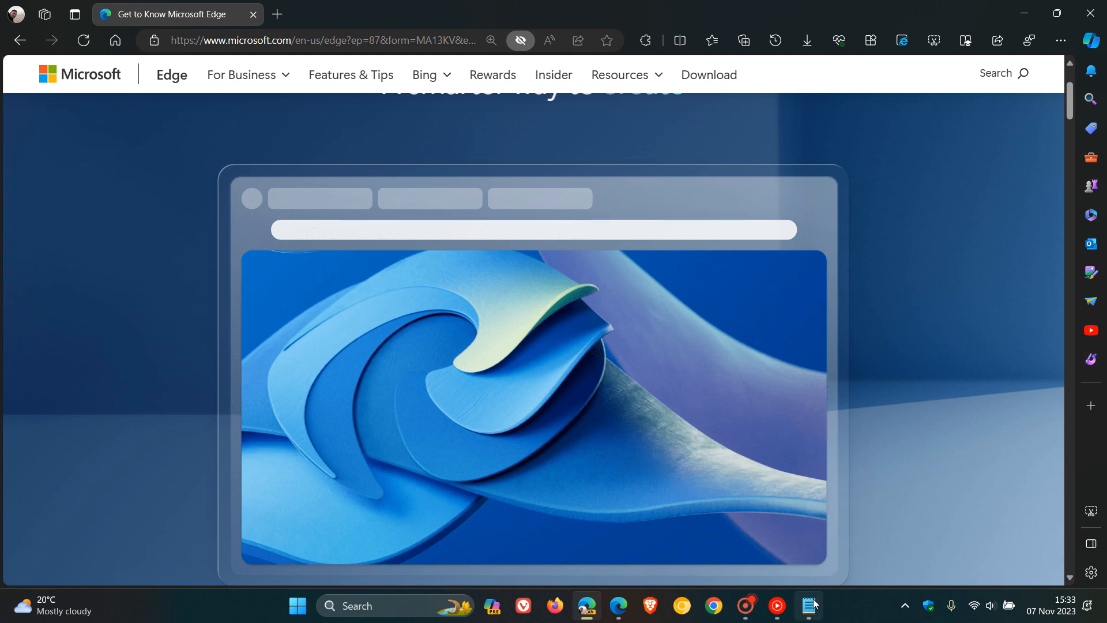
- Bring up the Notepad notes with the msEdgeImageMagnifyUI flag, then the Edge Canary taskbar task list
{"action": "left_click", "coordinate": [810, 605]}
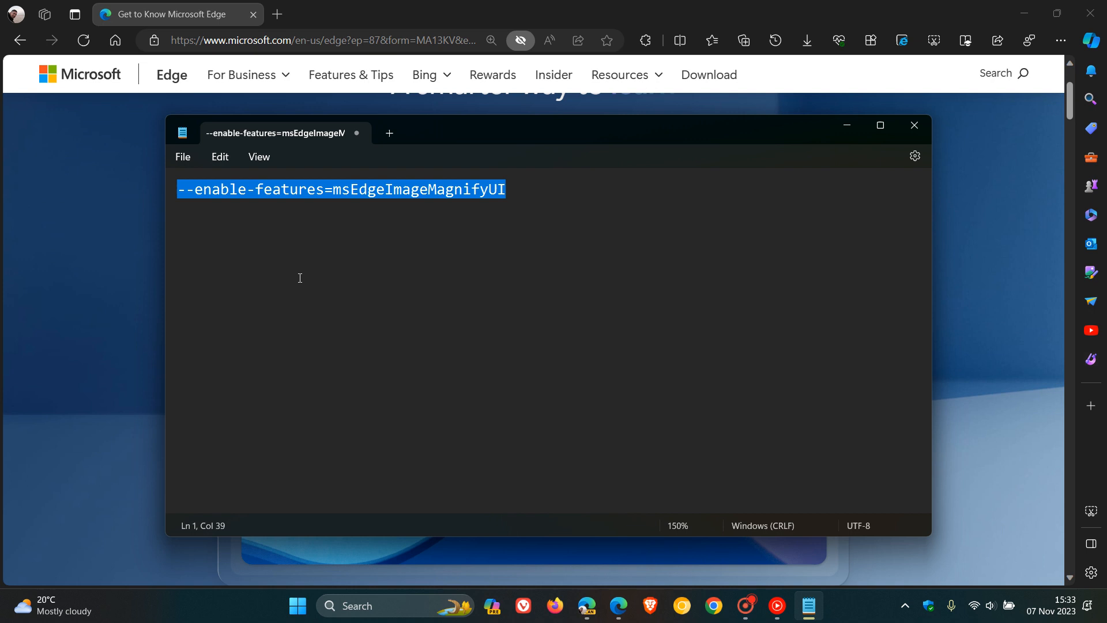
{"action": "mouse_move", "coordinate": [520, 237]}
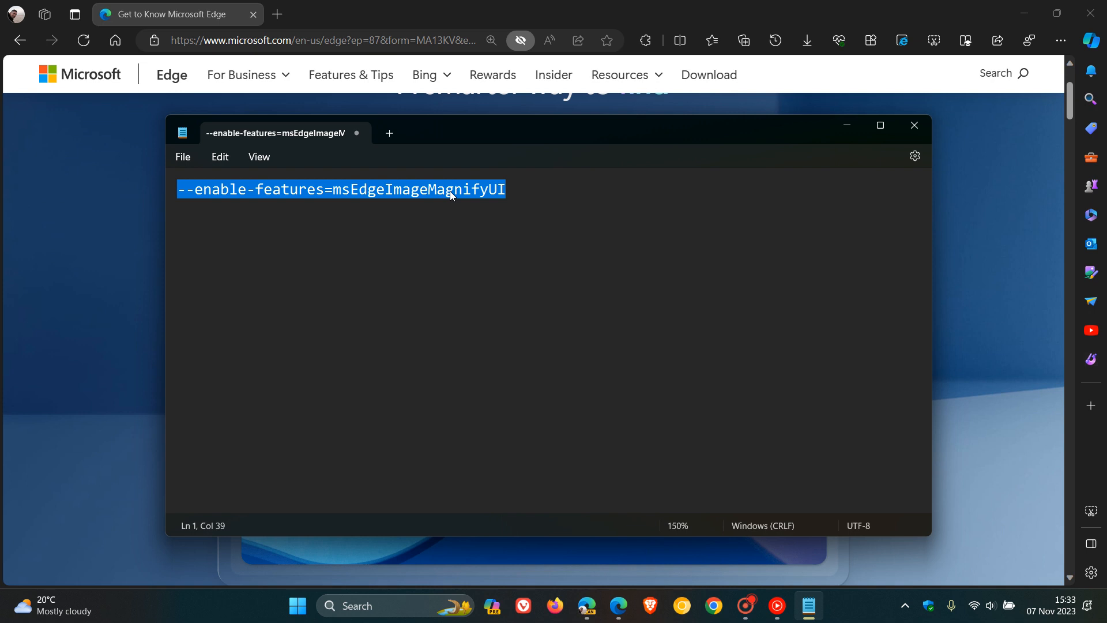
{"action": "mouse_move", "coordinate": [658, 227]}
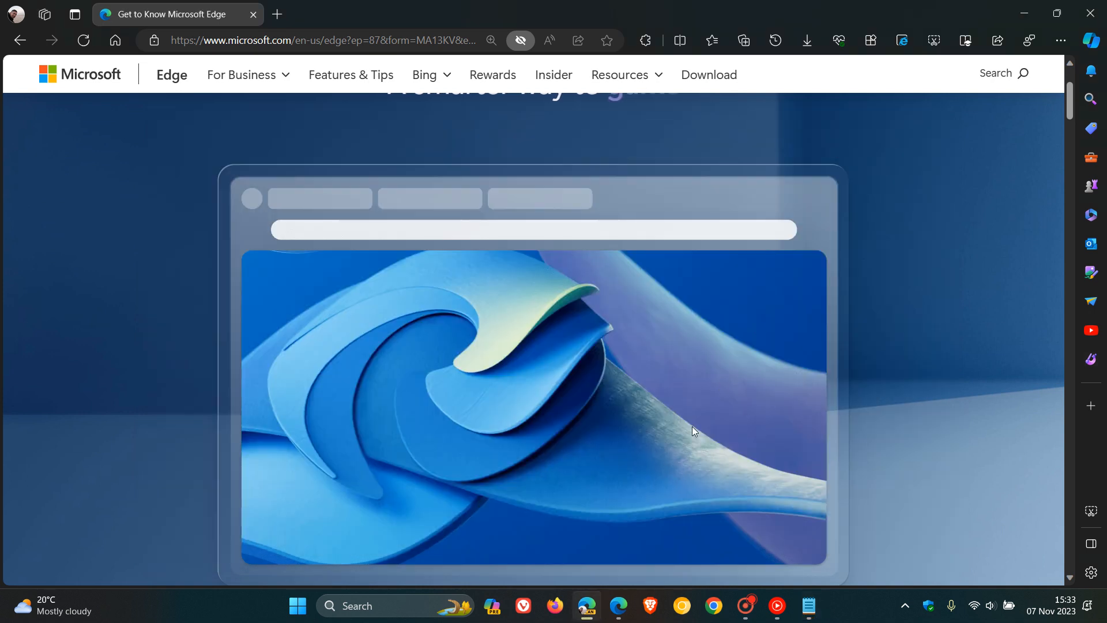
{"action": "right_click", "coordinate": [587, 606]}
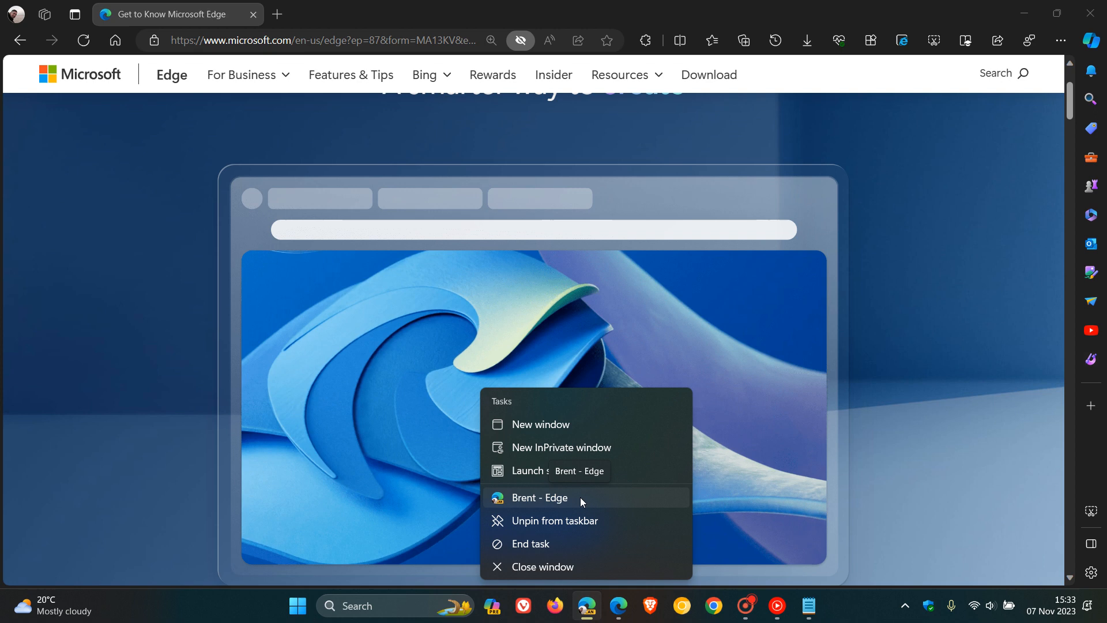
- Append --enable-features=msEdgeImageMagnifyUI to the Edge Canary shortcut target and save with OK
{"action": "left_click", "coordinate": [538, 497]}
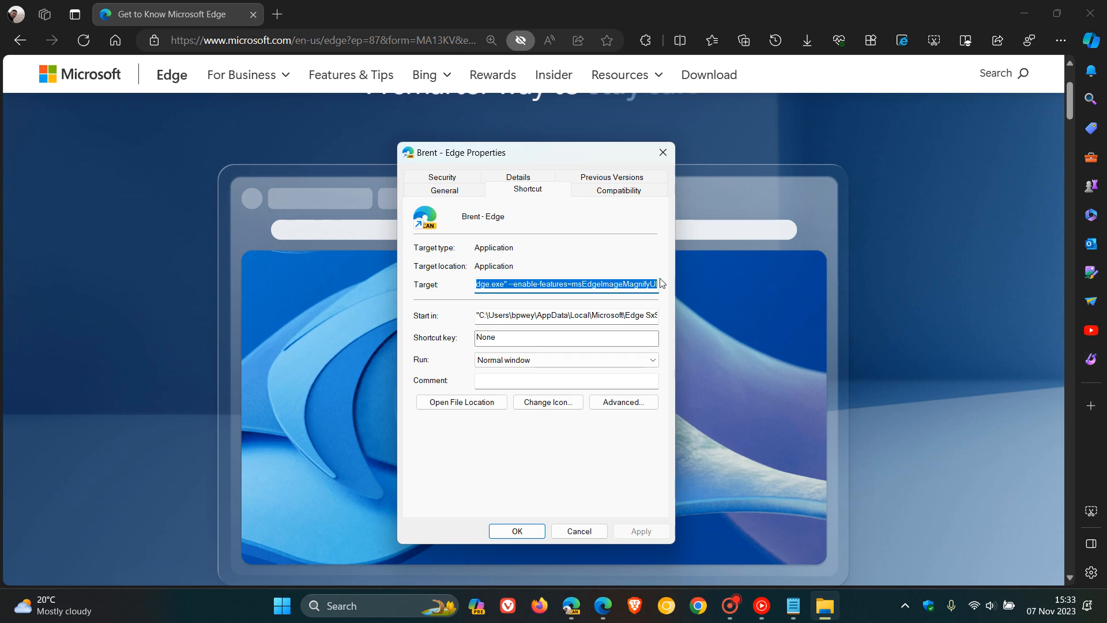
{"action": "mouse_move", "coordinate": [611, 533]}
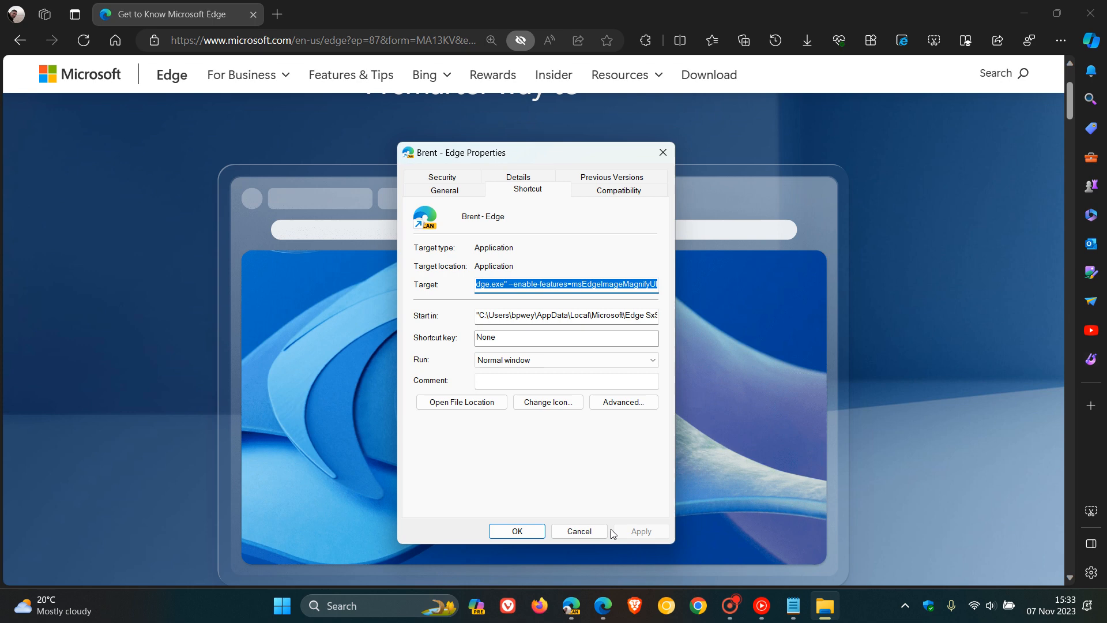
{"action": "left_click", "coordinate": [577, 531]}
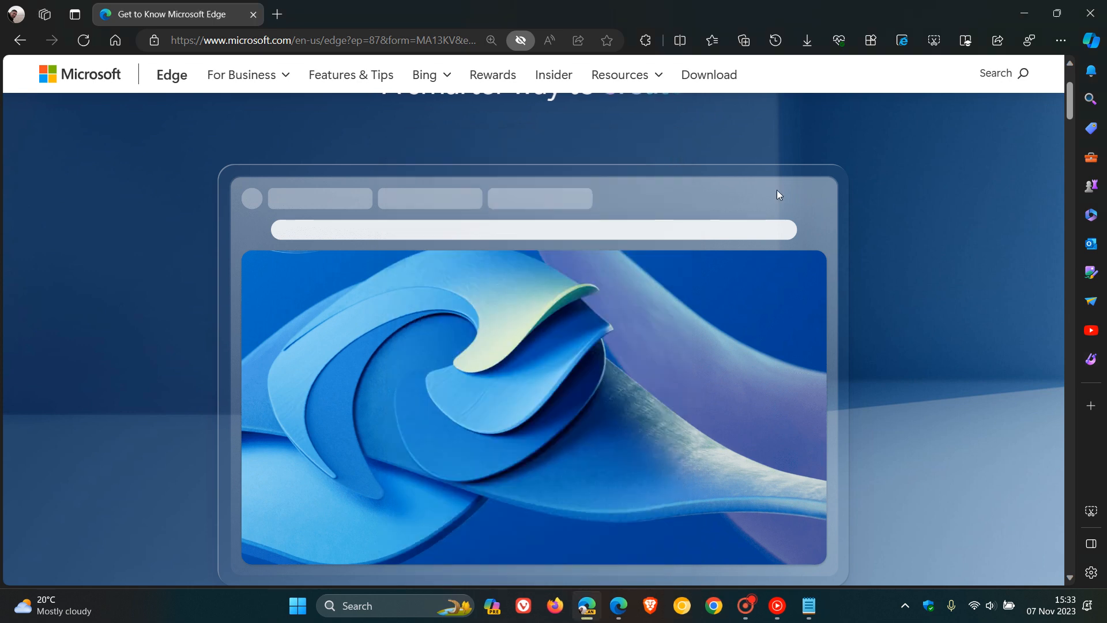
{"action": "mouse_move", "coordinate": [960, 181]}
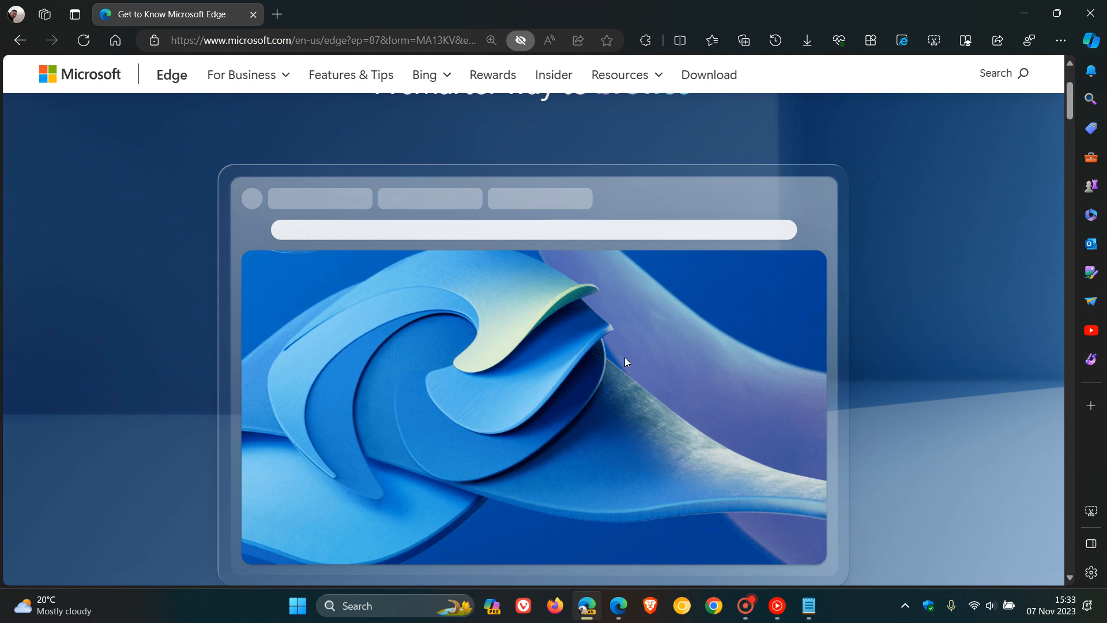
{"action": "mouse_move", "coordinate": [531, 300]}
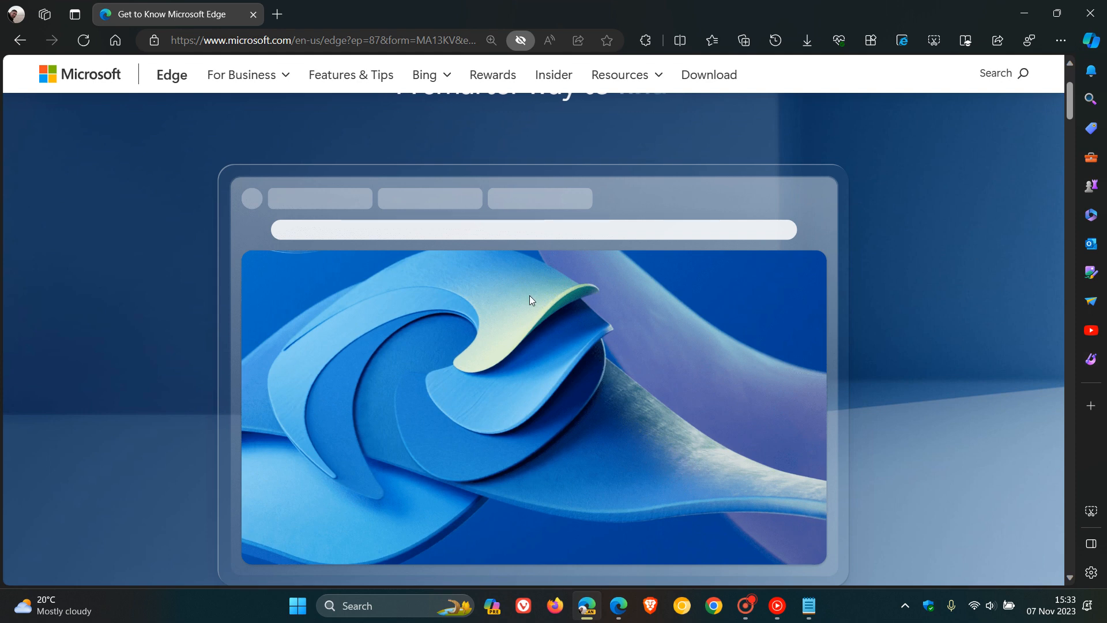
- Show the blue wave image in an enlarged Magnify image preview window
{"action": "right_click", "coordinate": [532, 300]}
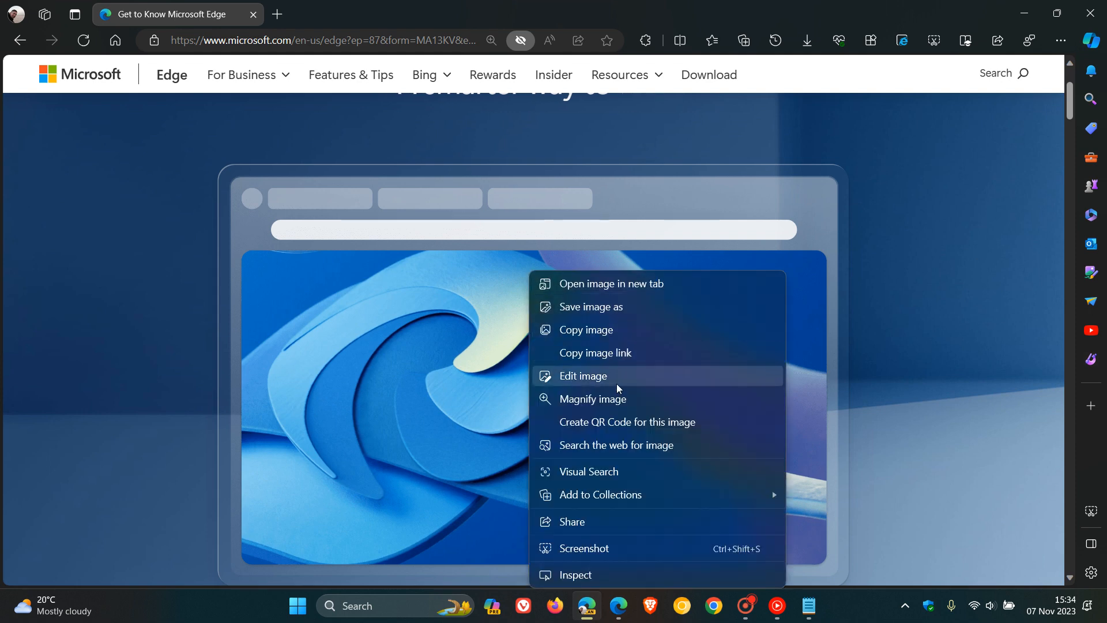
{"action": "left_click", "coordinate": [593, 398]}
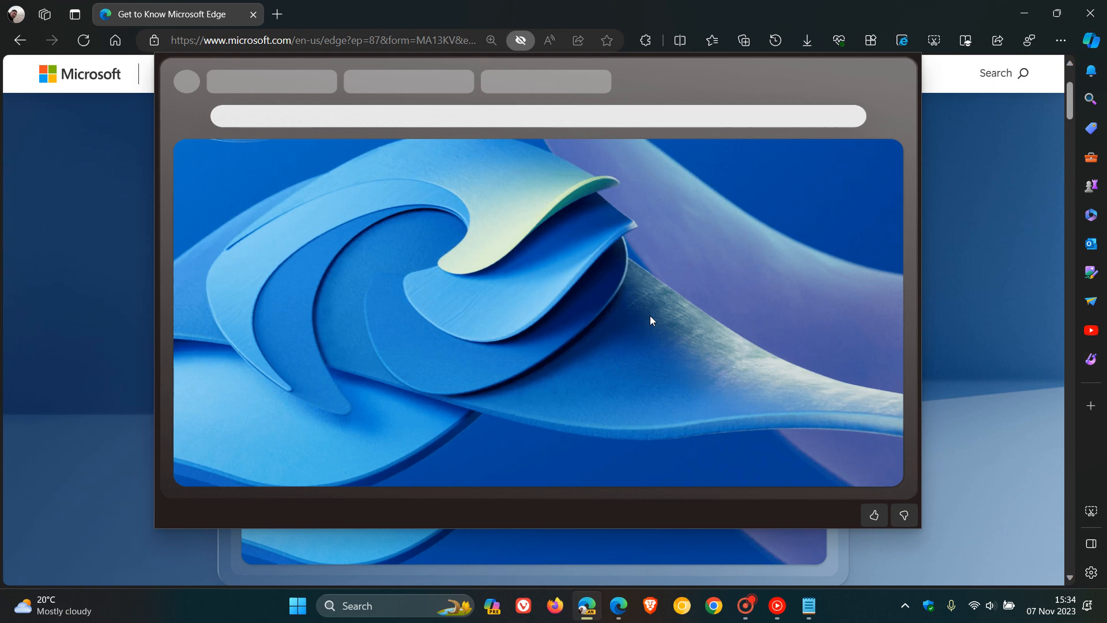
{"action": "mouse_move", "coordinate": [690, 280]}
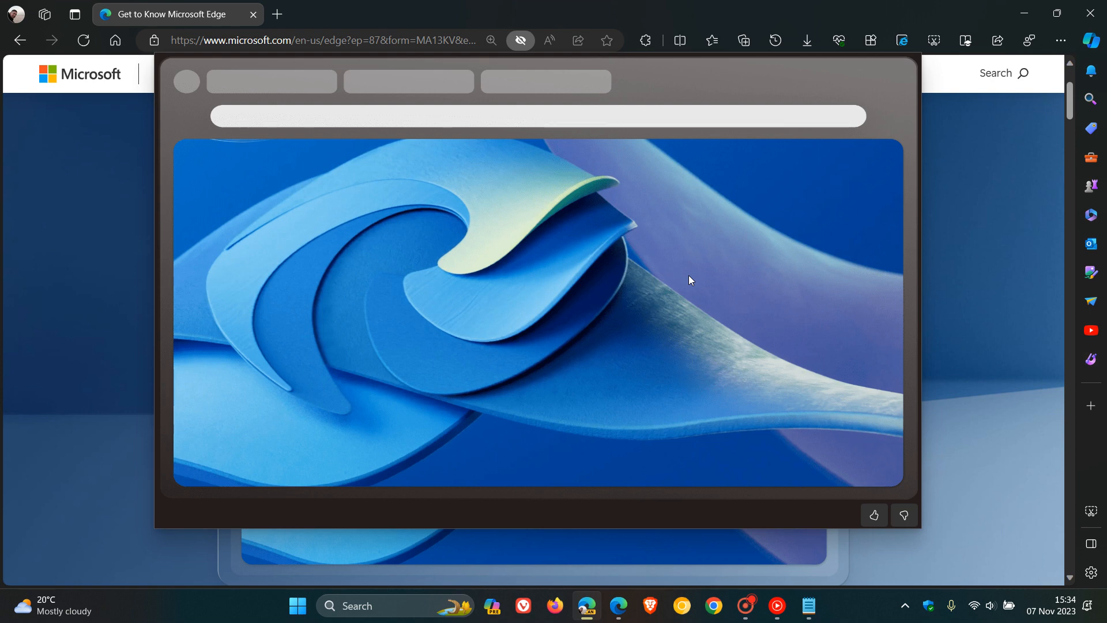
{"action": "mouse_move", "coordinate": [653, 267]}
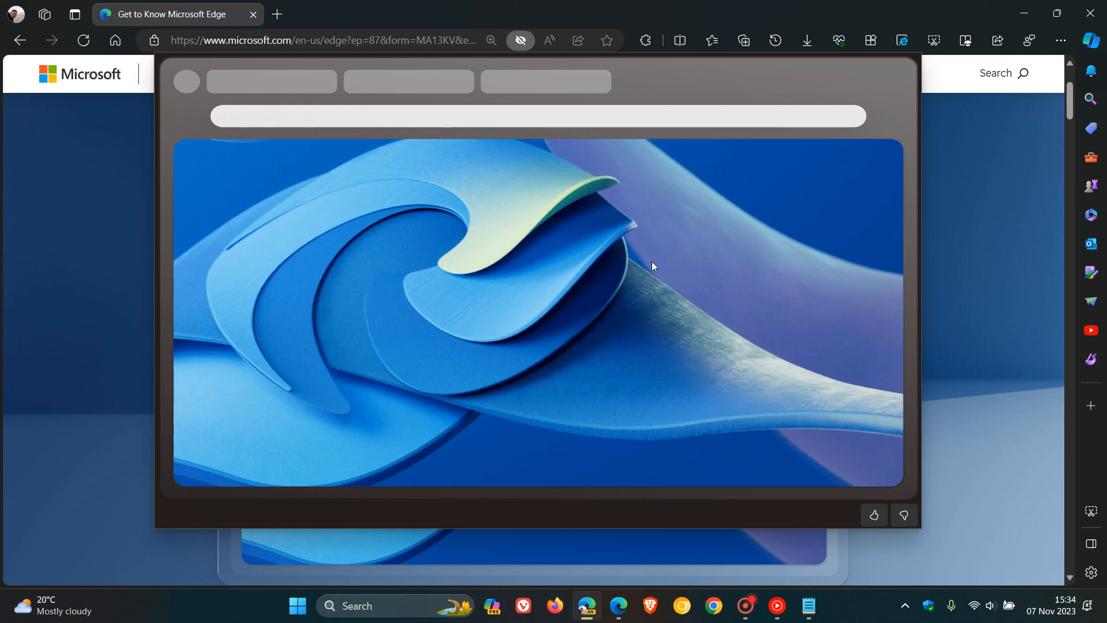
{"action": "mouse_move", "coordinate": [910, 79]}
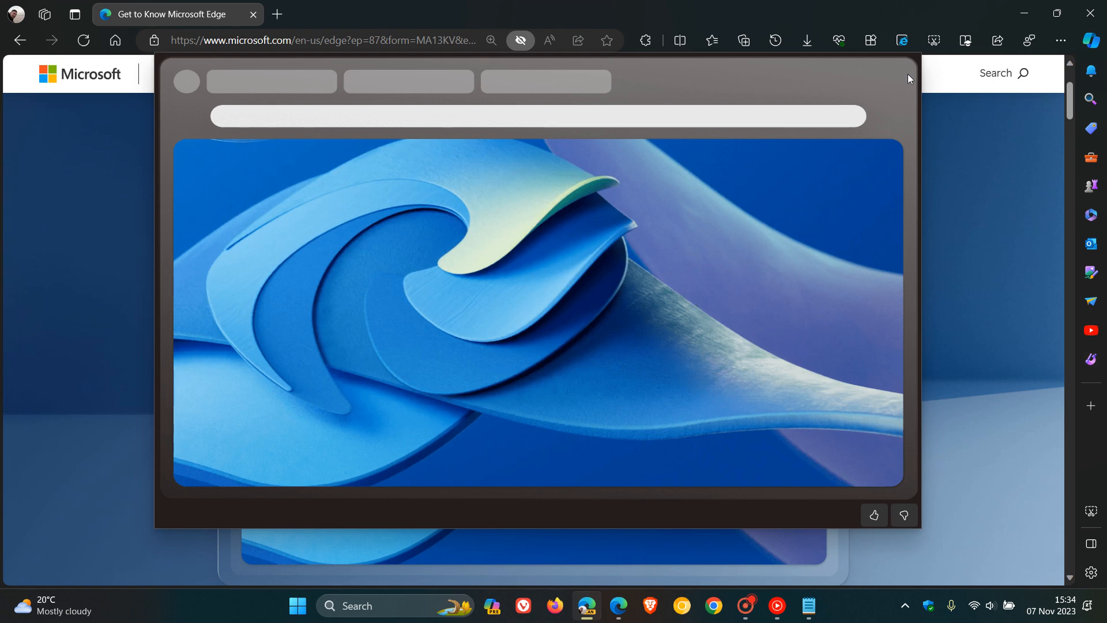
{"action": "mouse_move", "coordinate": [813, 415]}
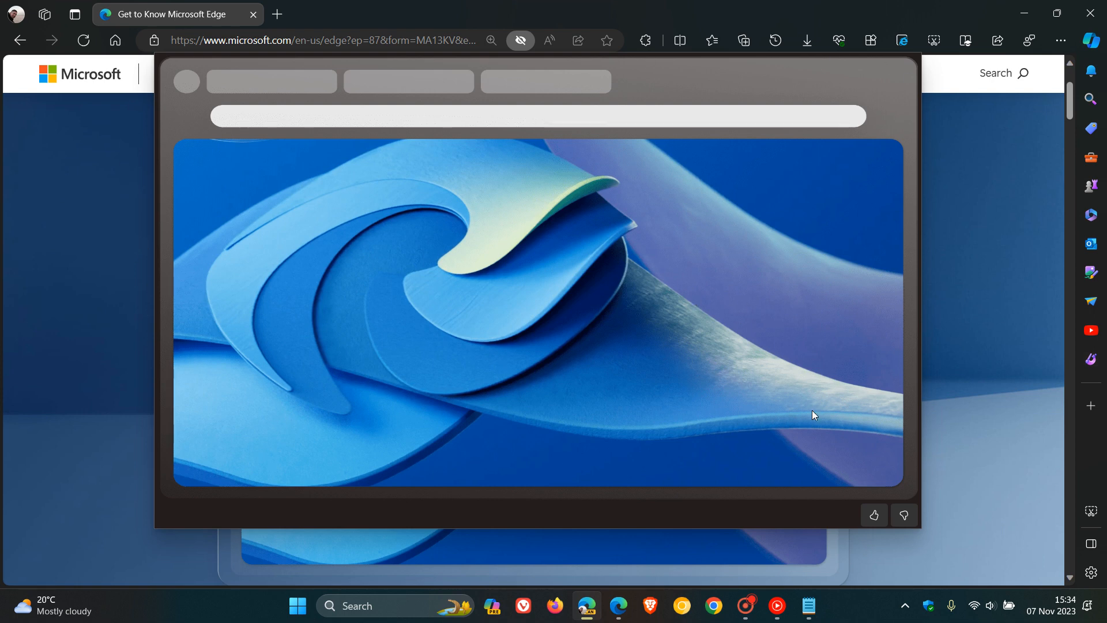
{"action": "mouse_move", "coordinate": [1005, 323]}
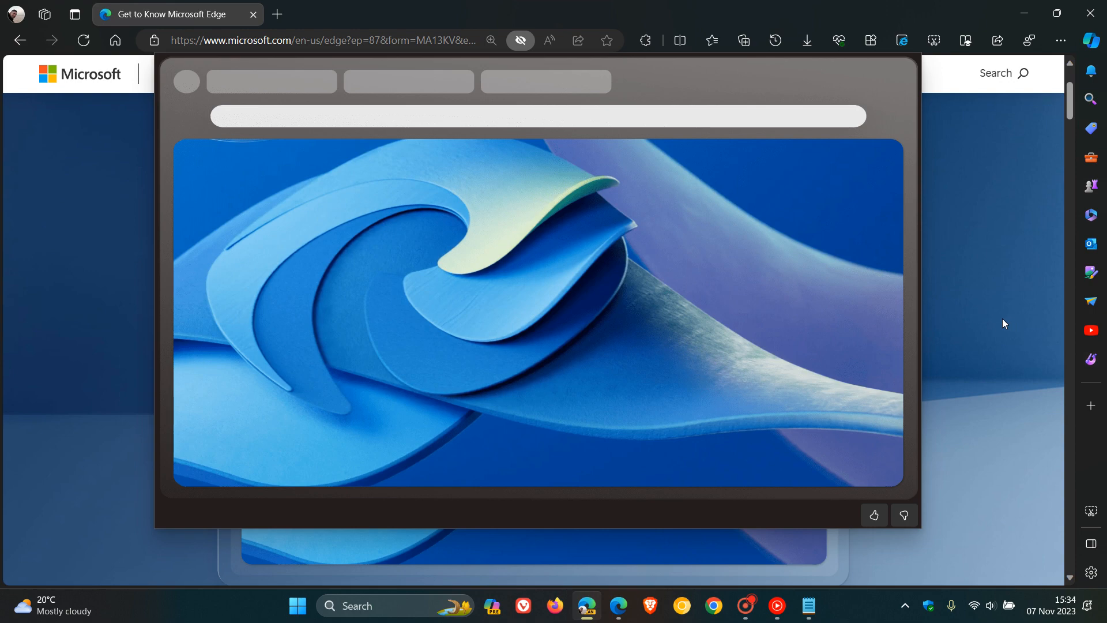